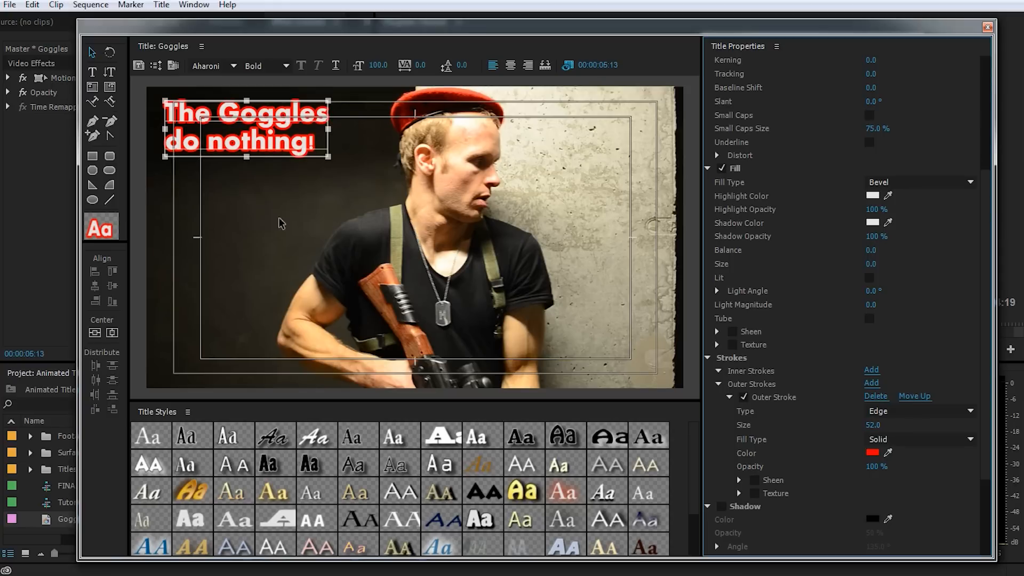
Add a red Edge outer stroke of size 52 around the white title letters.
left_click(93, 170)
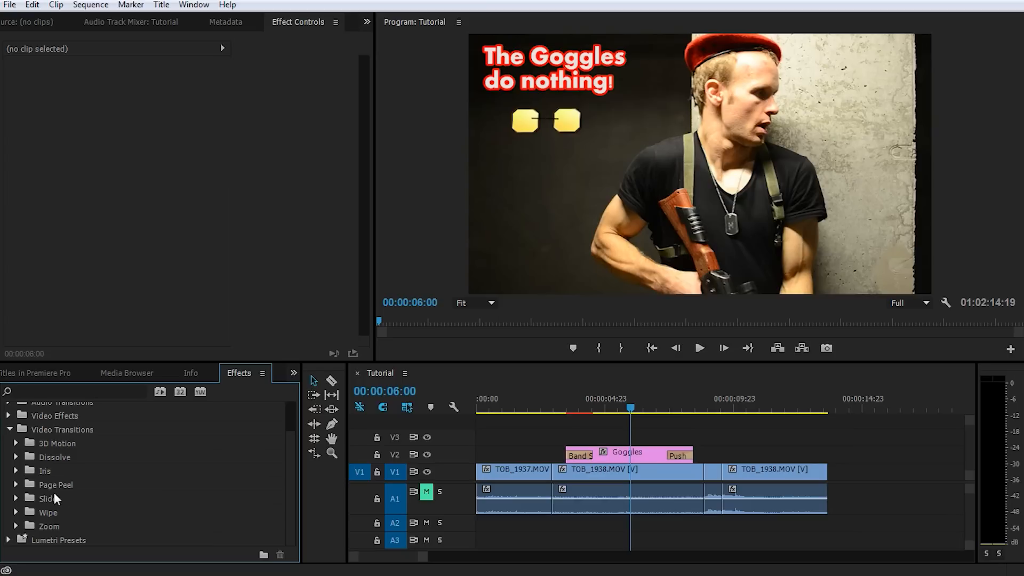
mouse_move(57, 491)
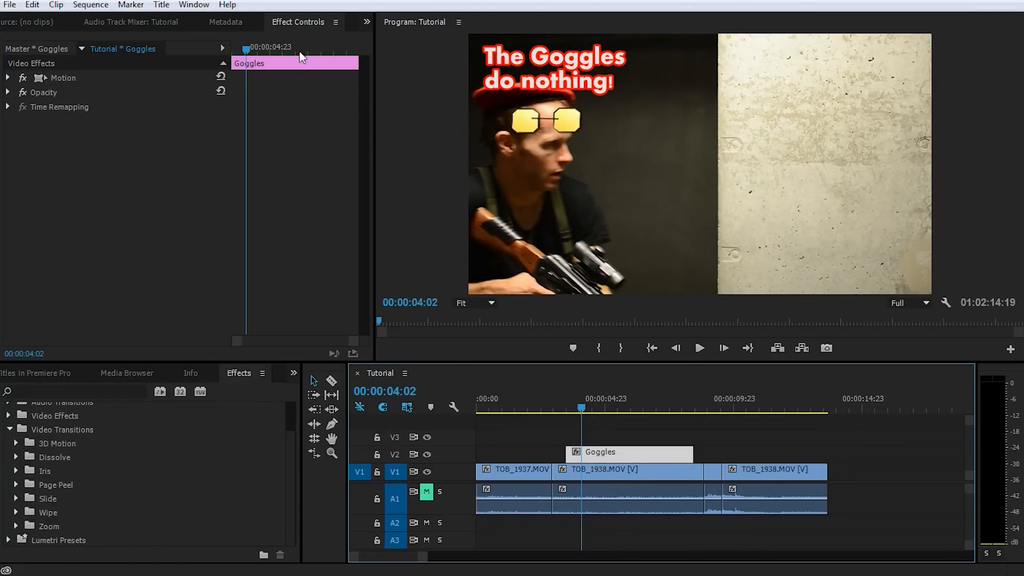
Delete the Goggles title's transitions and show its Motion and Opacity controls in Effect Controls.
left_click(7, 78)
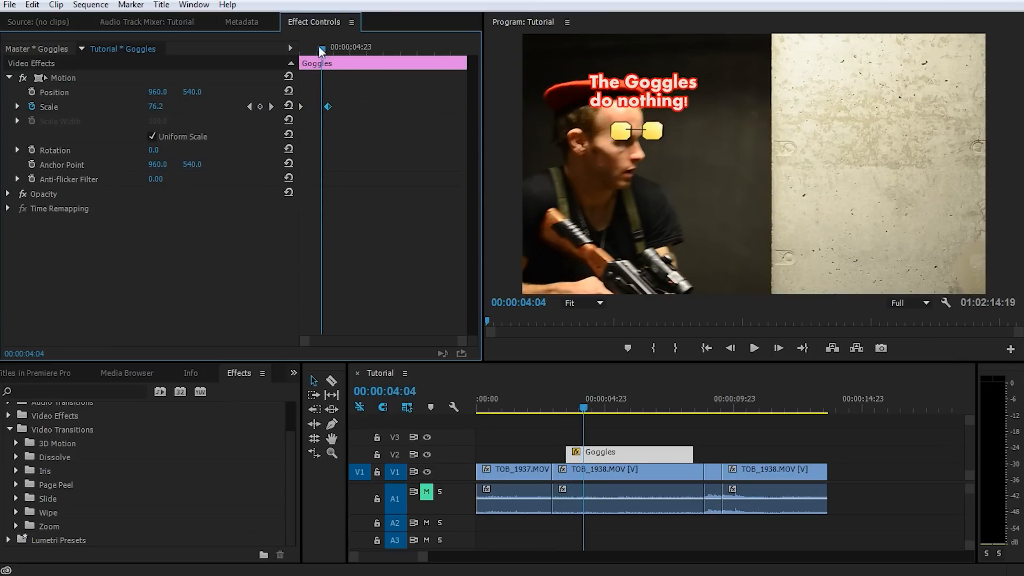
left_click(549, 407)
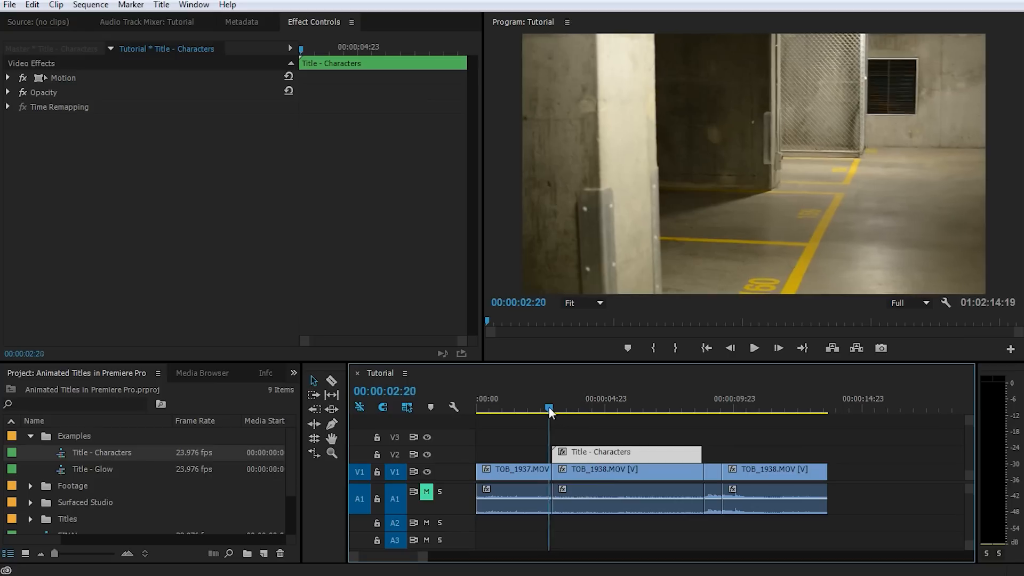